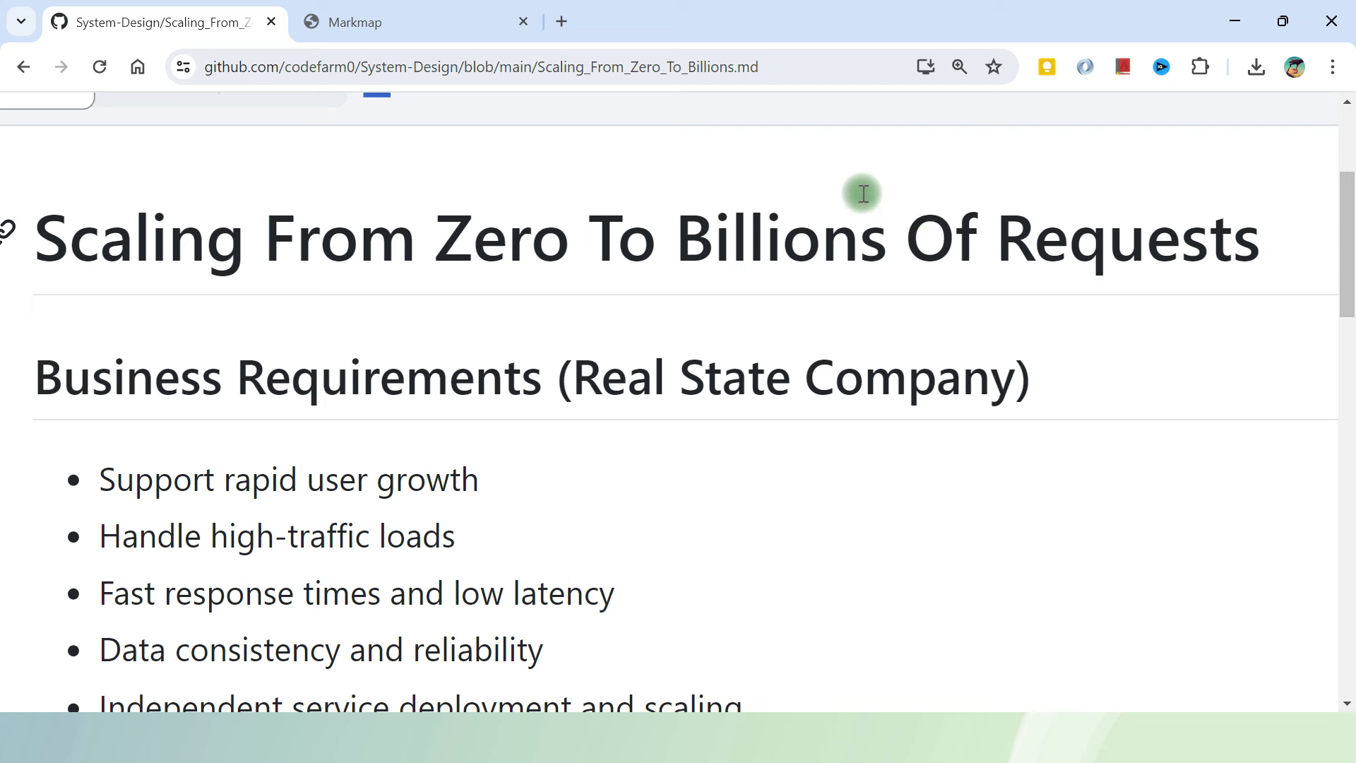
mouse_move(788, 67)
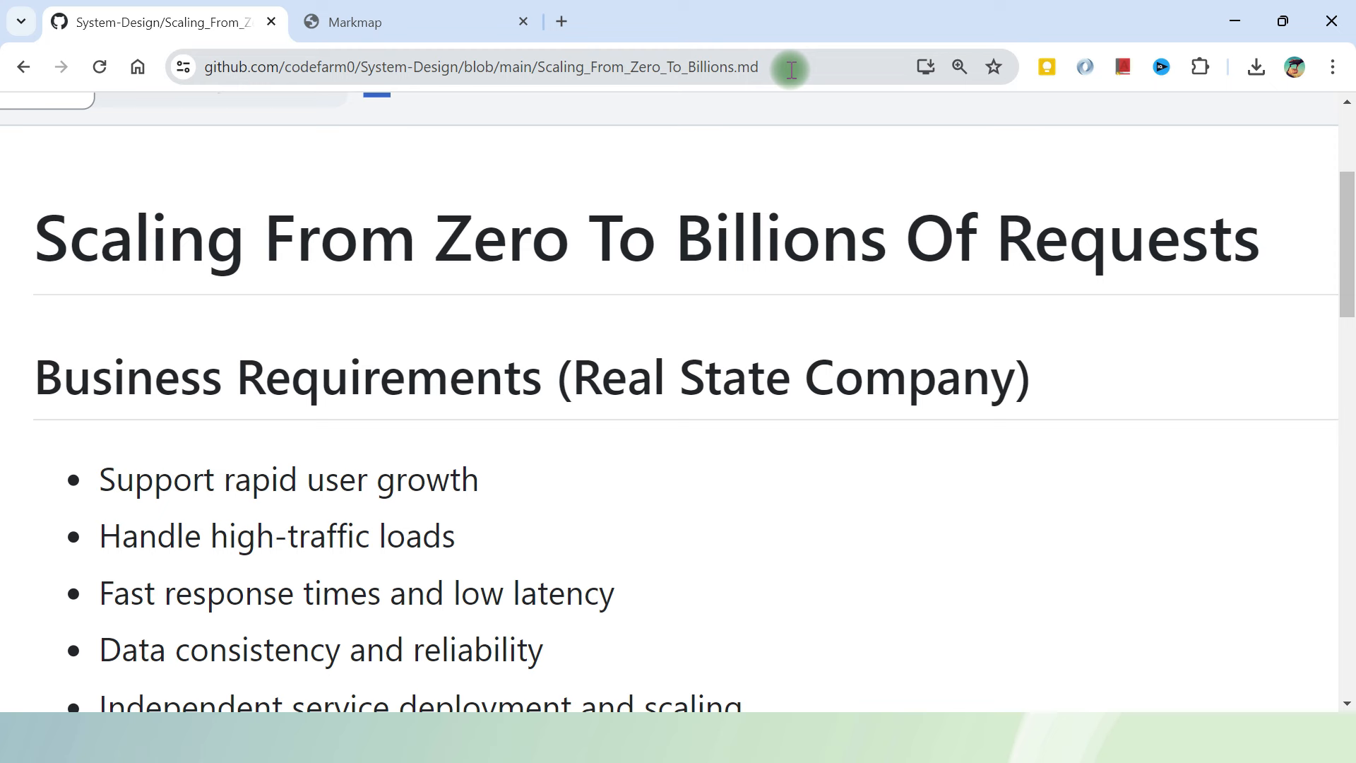
- Scroll the scaling write-up down to the Business Requirements list
scroll(down, 3)
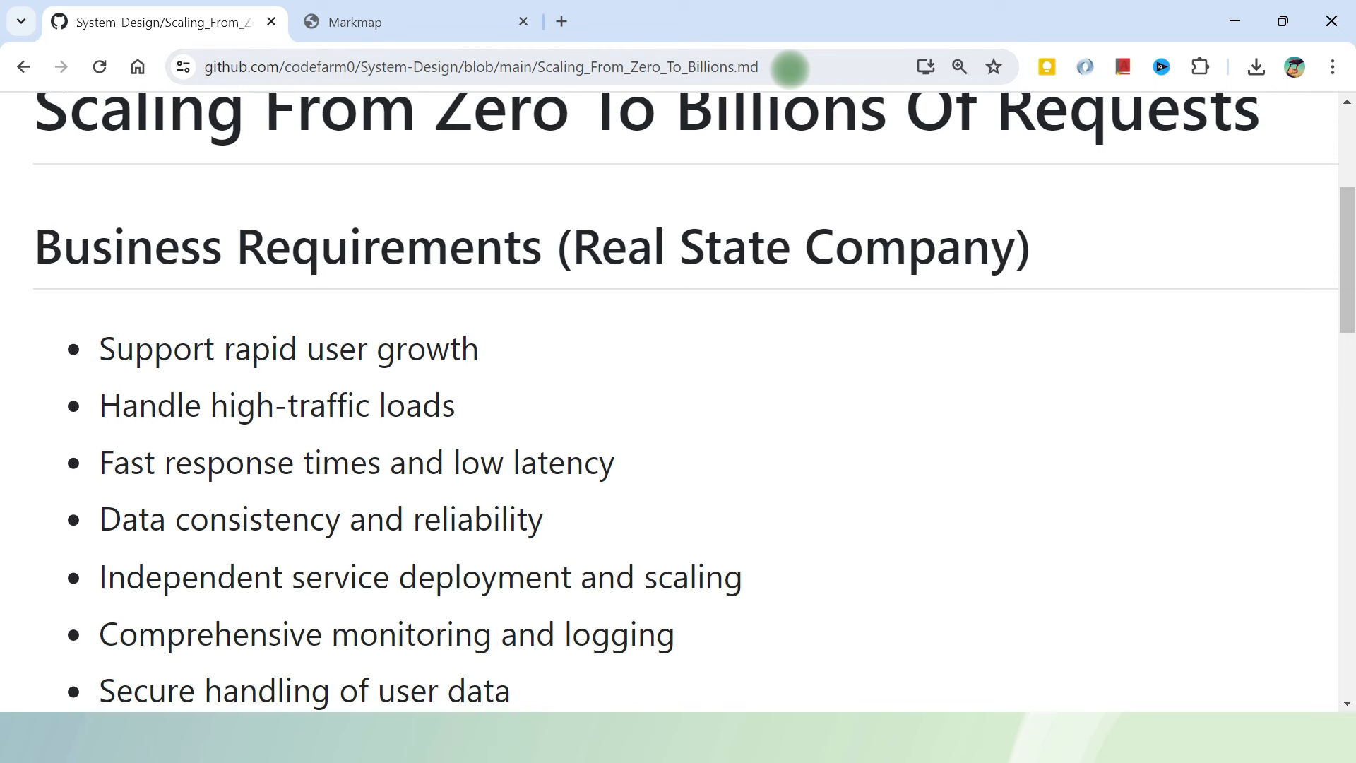
scroll(down, 3)
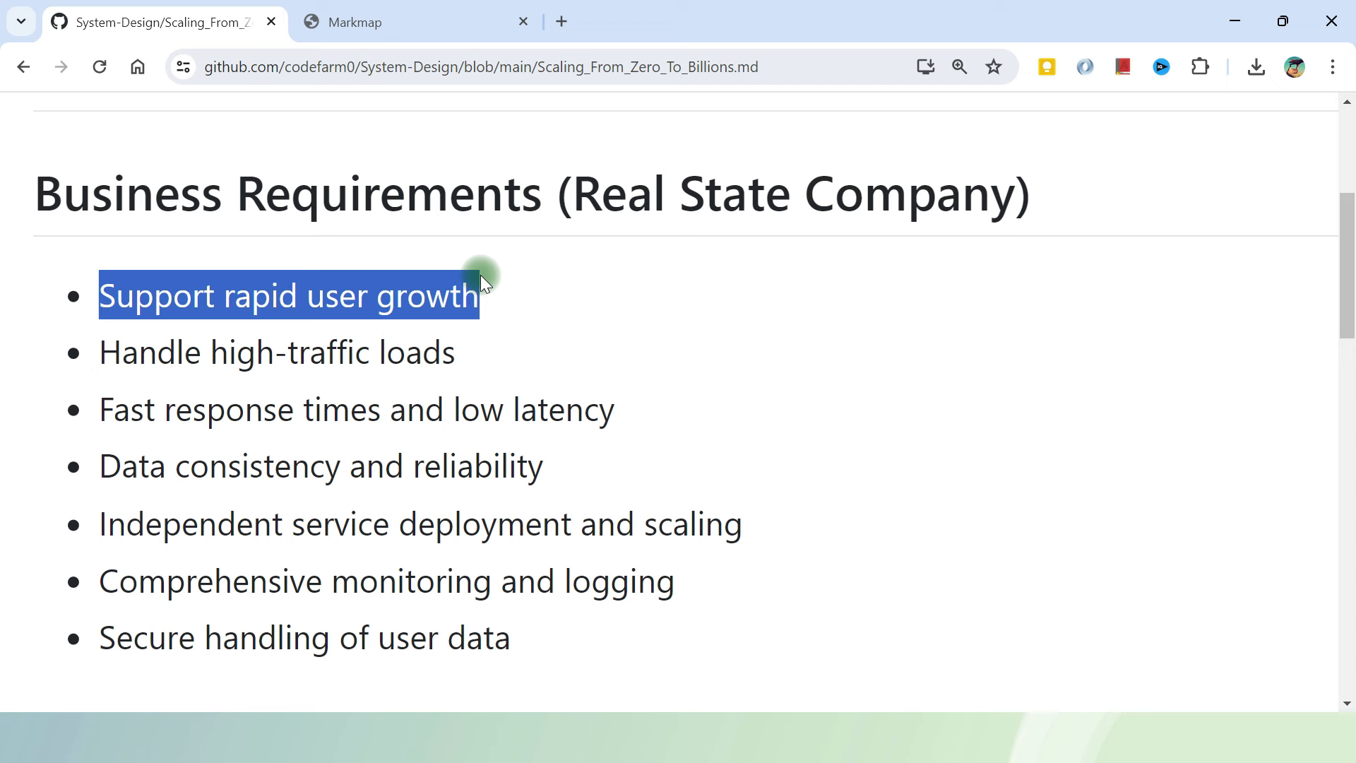
- Clear the selection and highlight the second business requirement's text
click(102, 354)
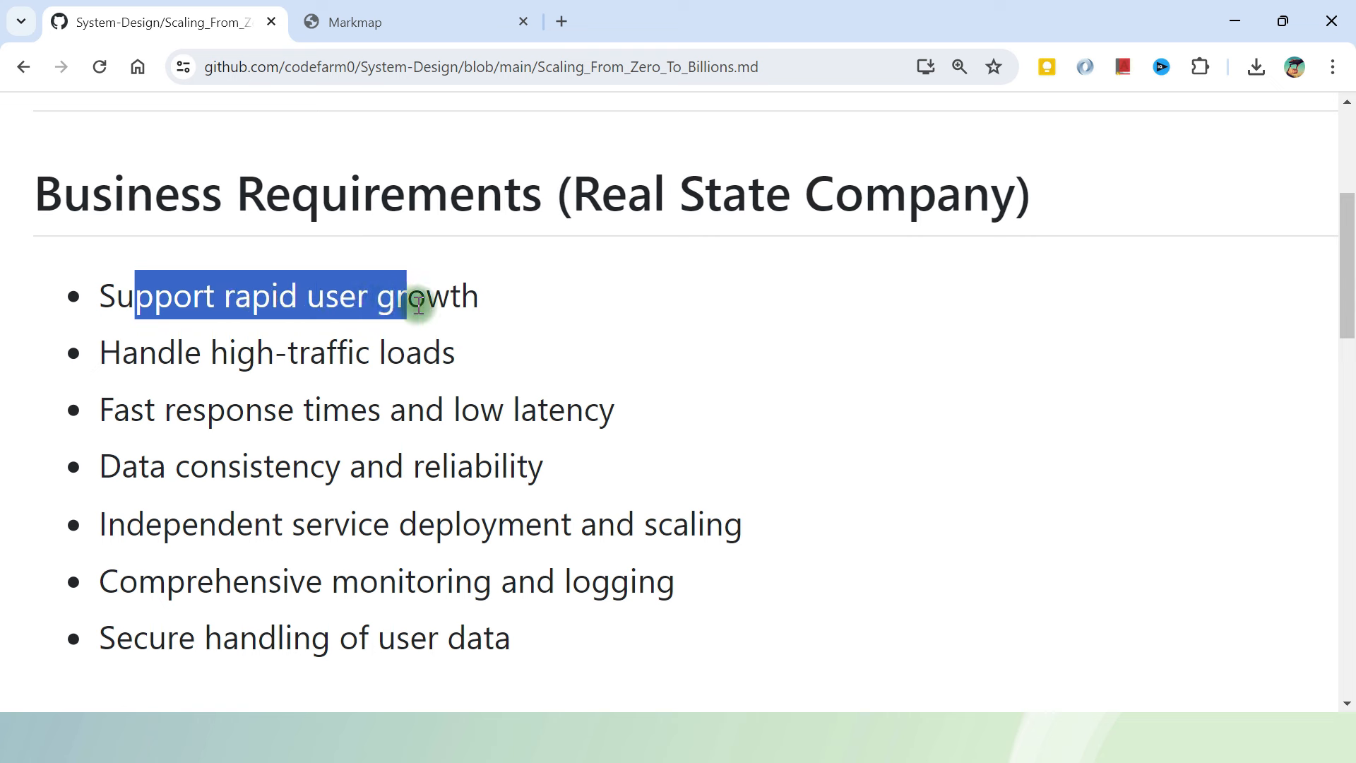
click(475, 352)
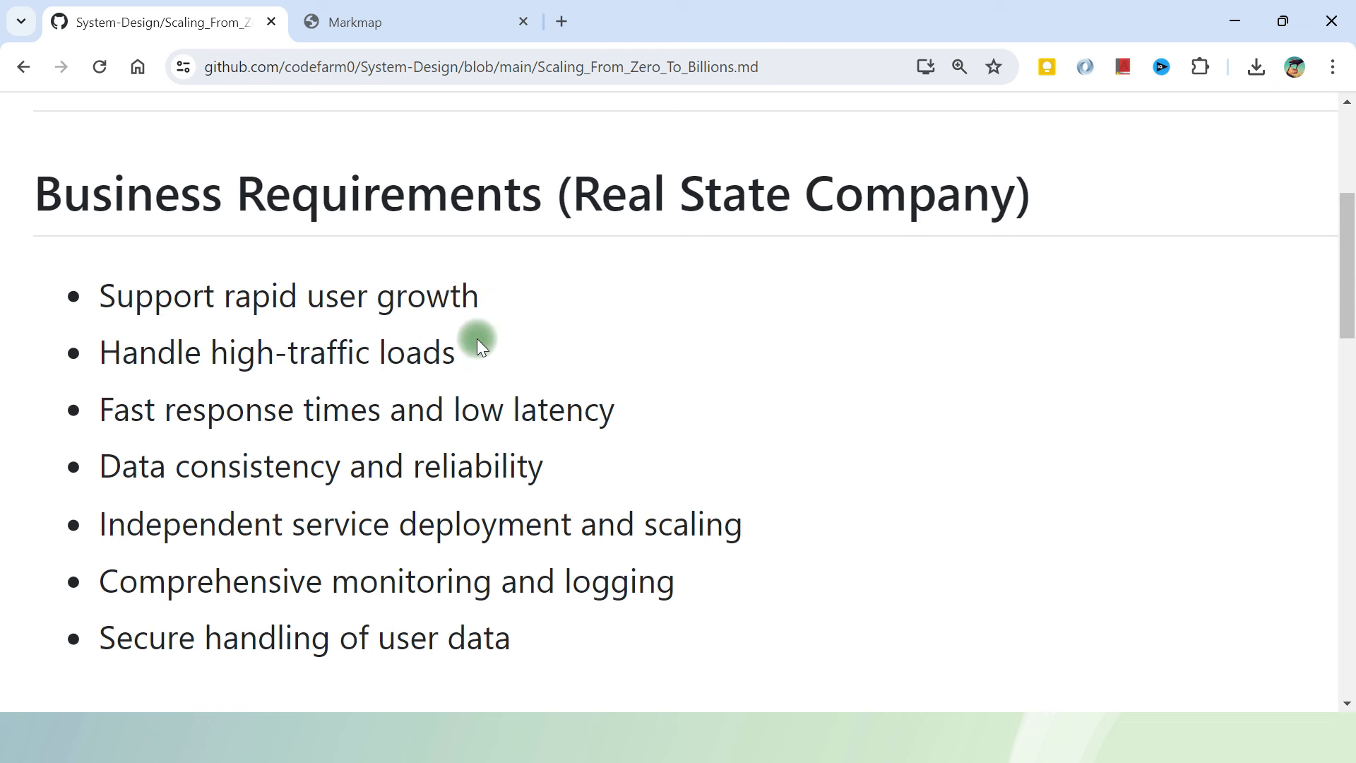
double_click(355, 352)
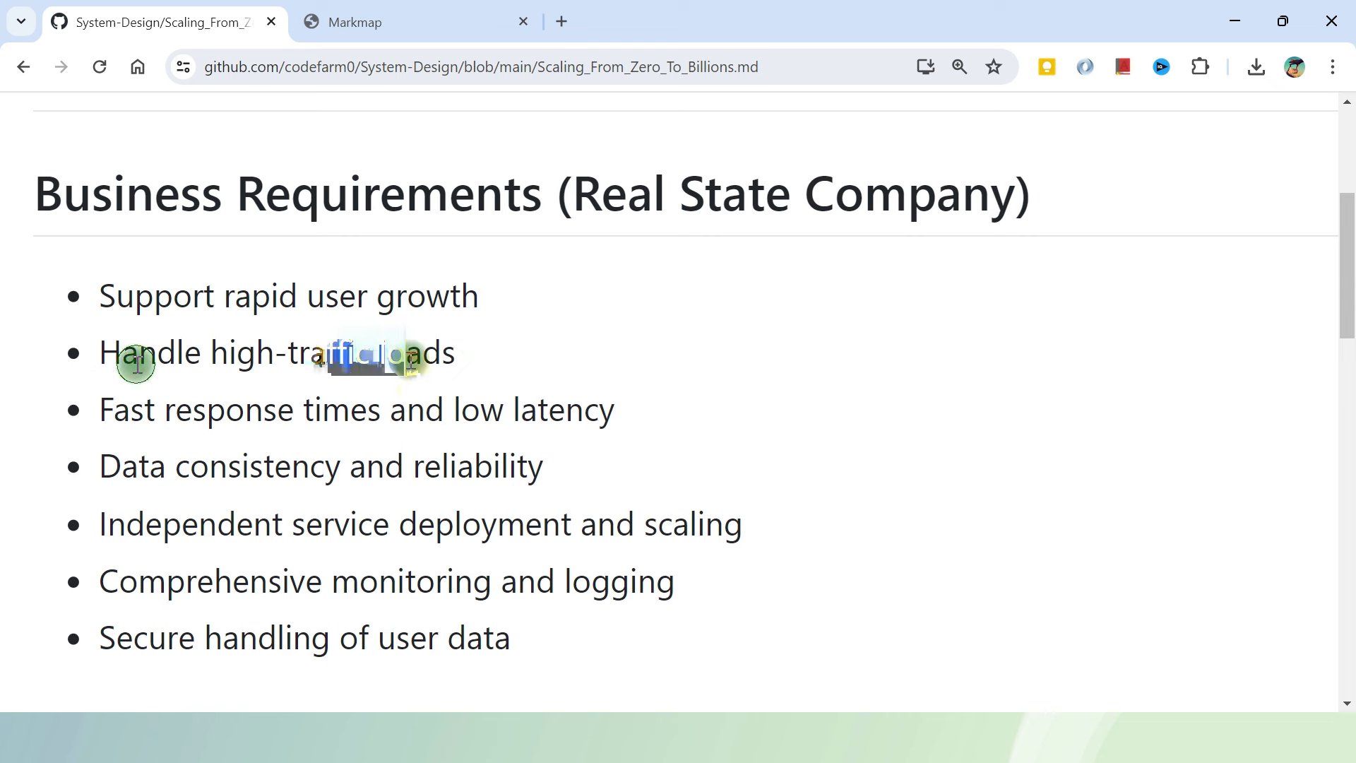
drag(138, 352, 407, 352)
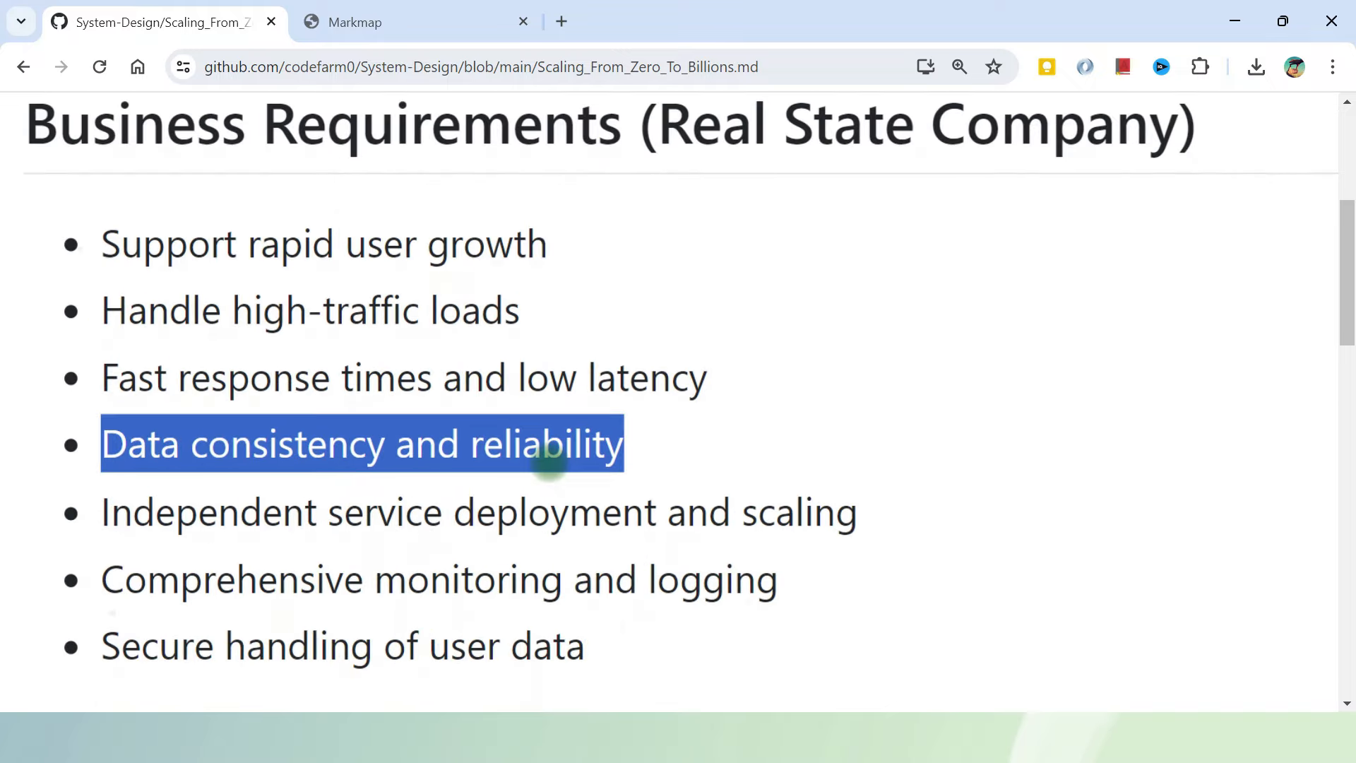
scroll(down, 3)
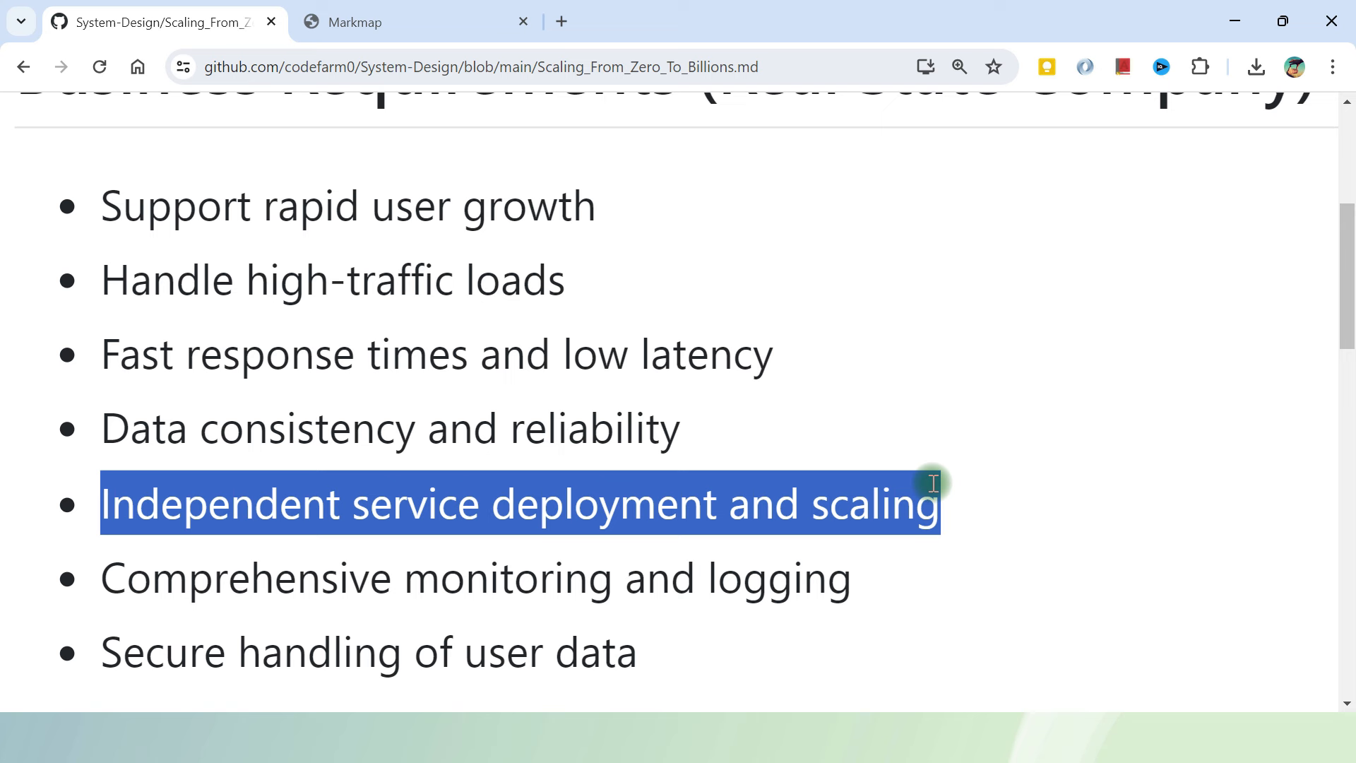
mouse_move(134, 192)
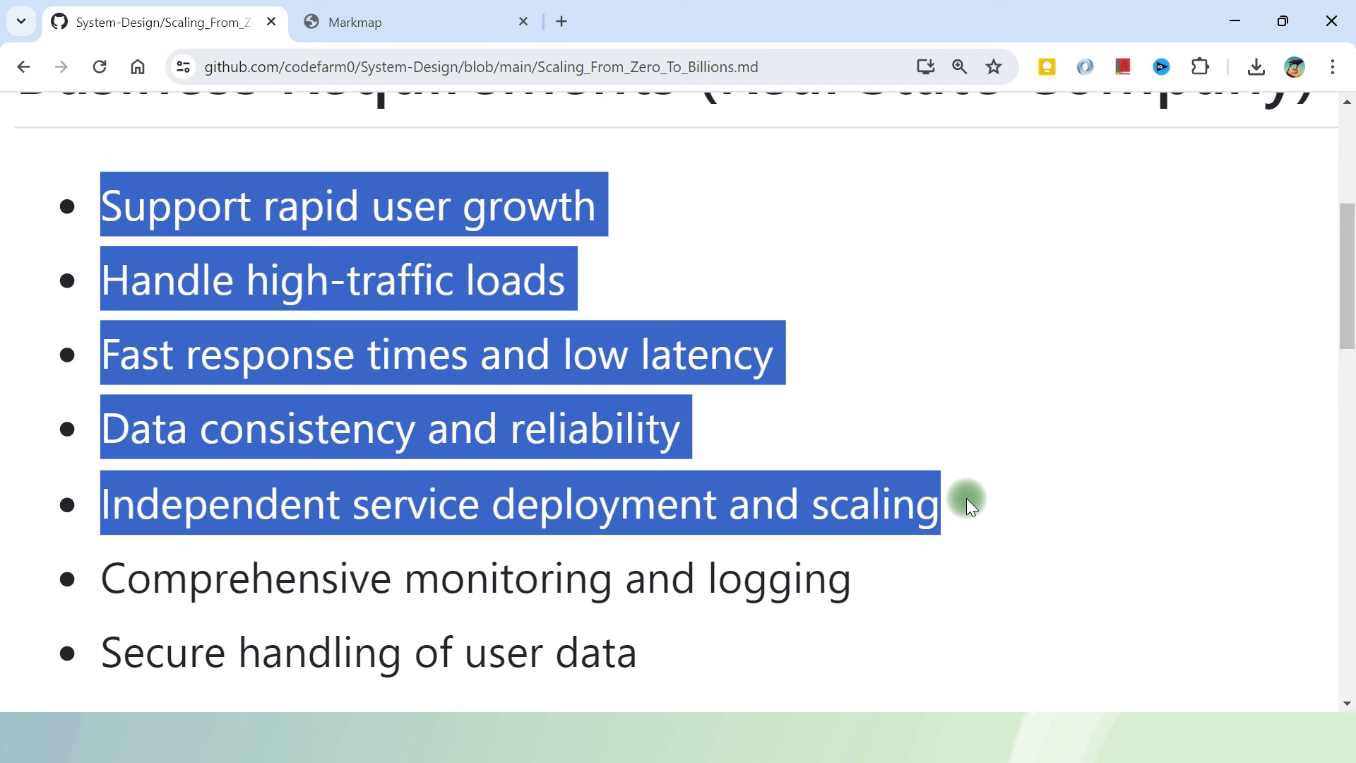
mouse_move(170, 584)
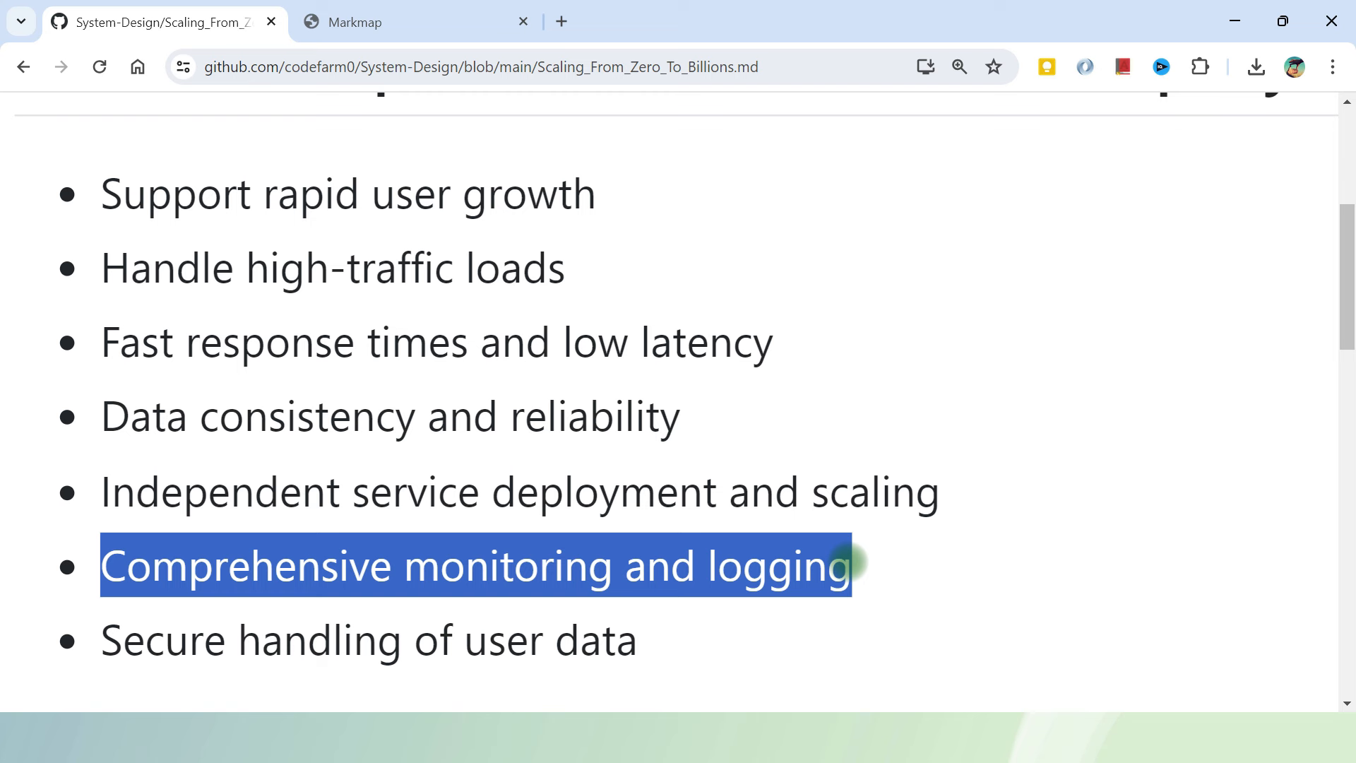
click(389, 22)
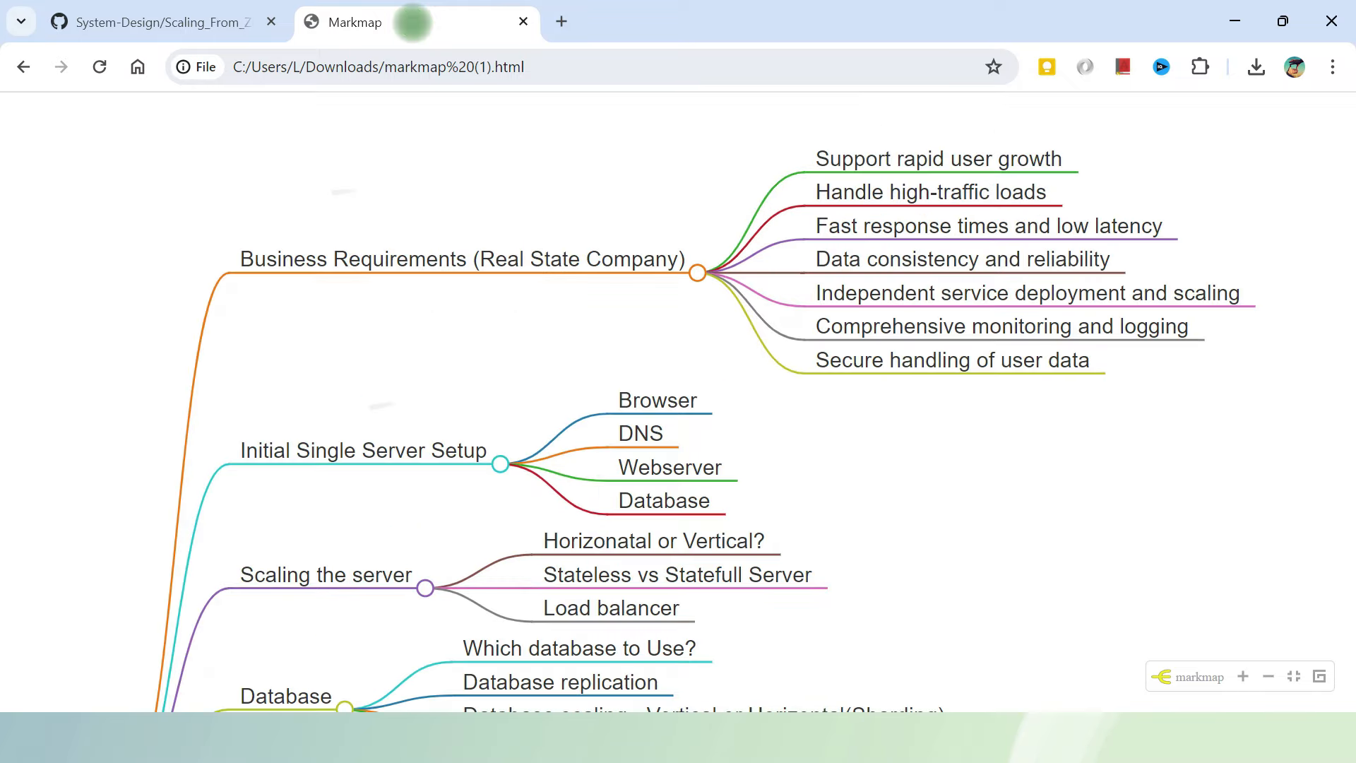
- Scroll down the Markmap mind map past the Business Requirements branch
scroll(down, 3)
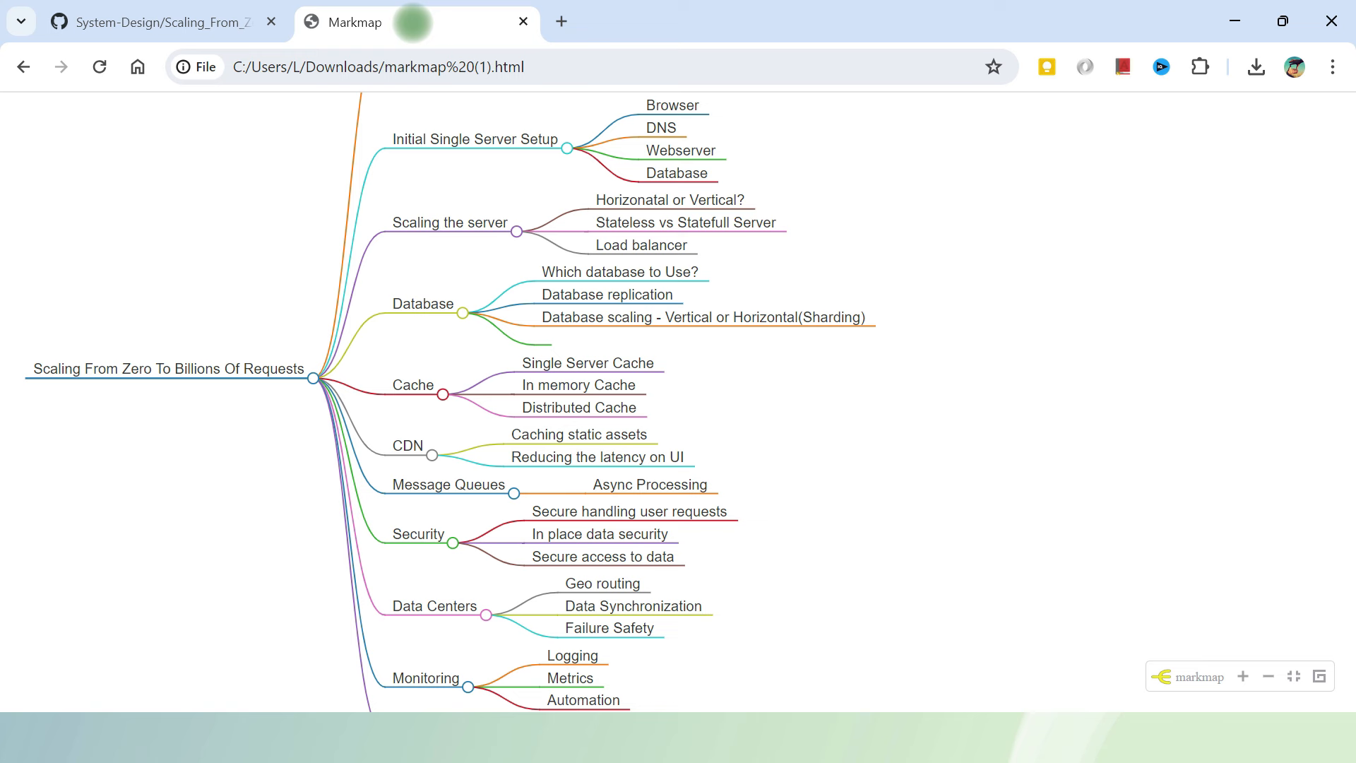
mouse_move(416, 31)
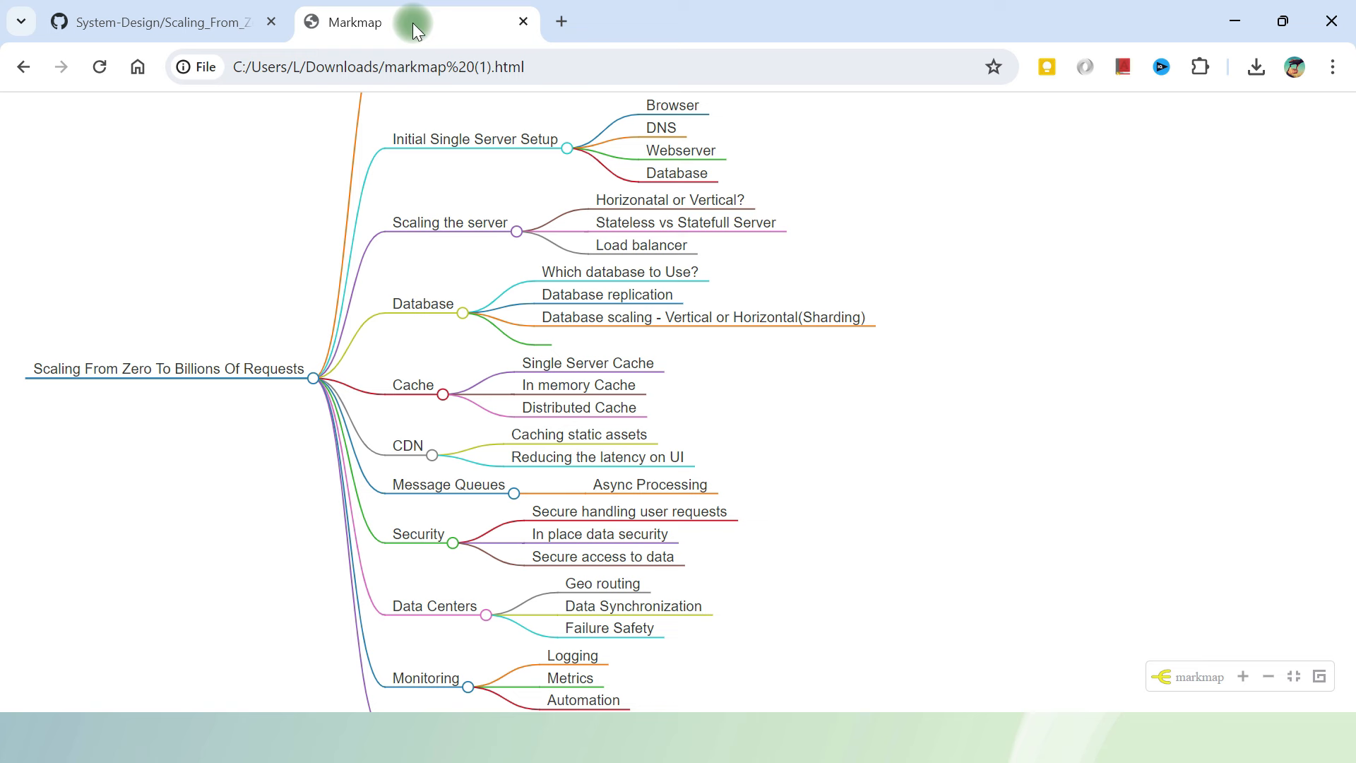